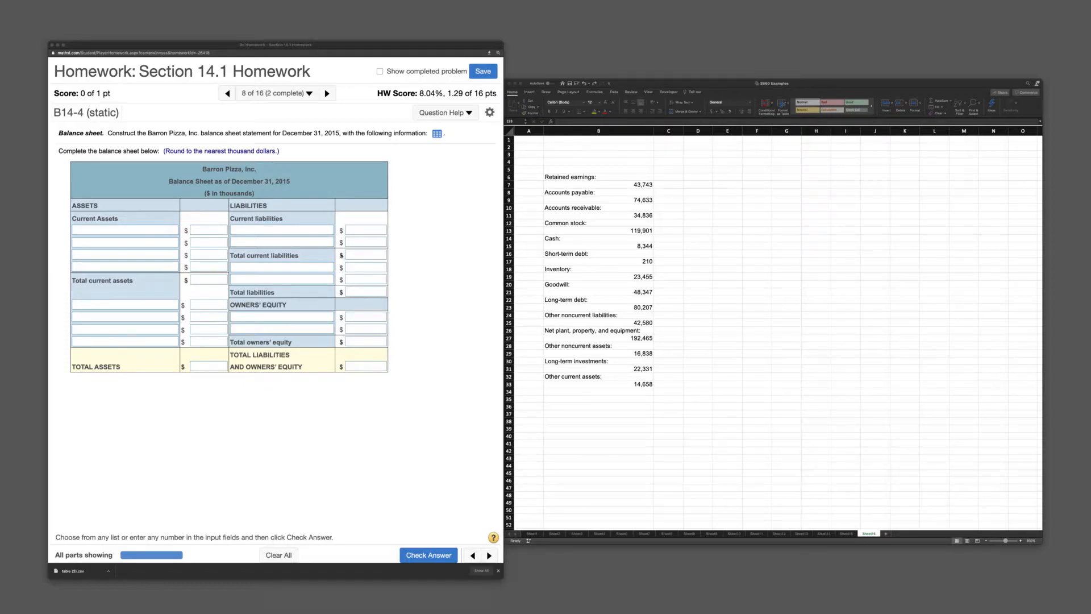
Step: Review the account balances table, then name the current asset rows and Long-term investments
left_click(436, 133)
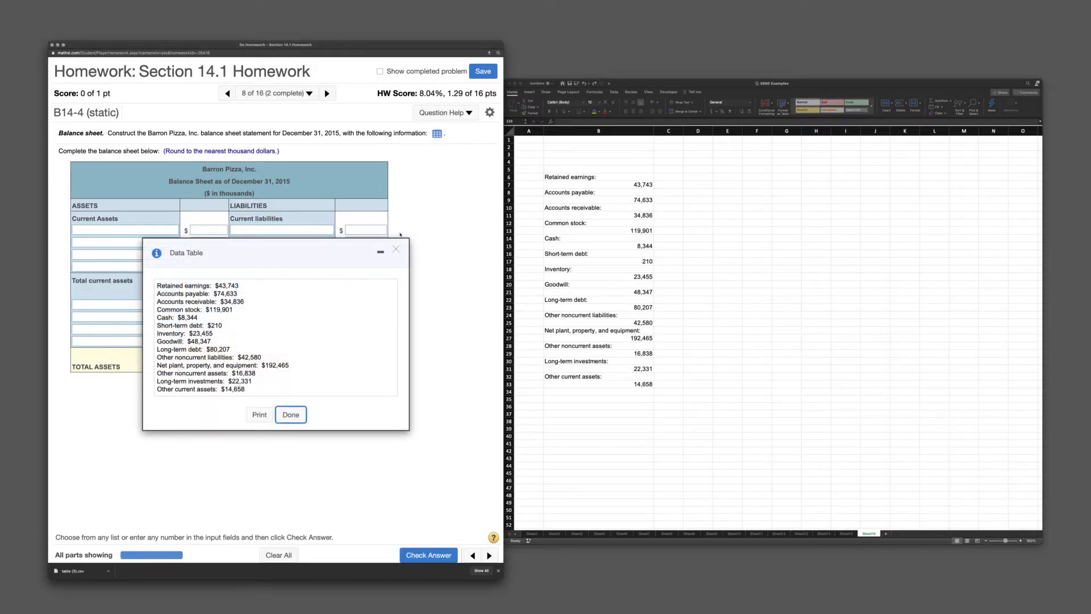
mouse_move(476, 295)
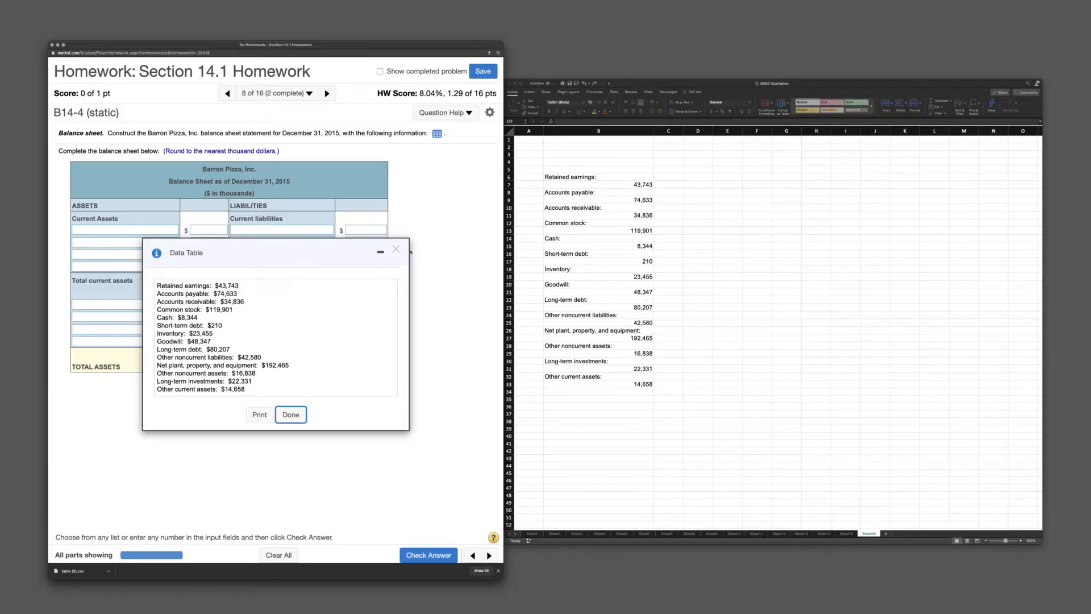
left_click(290, 413)
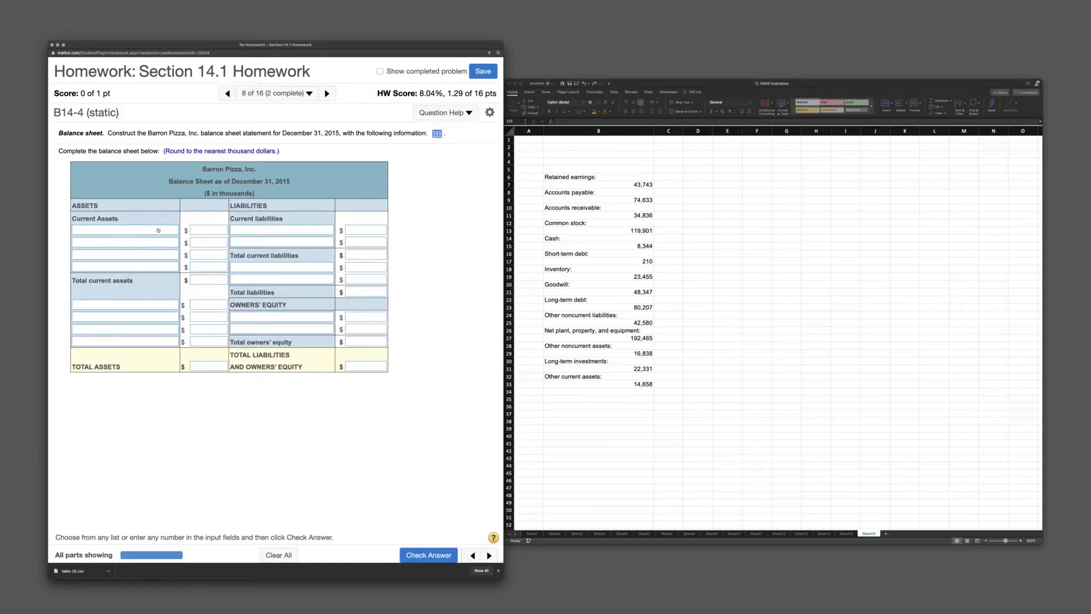
left_click(124, 241)
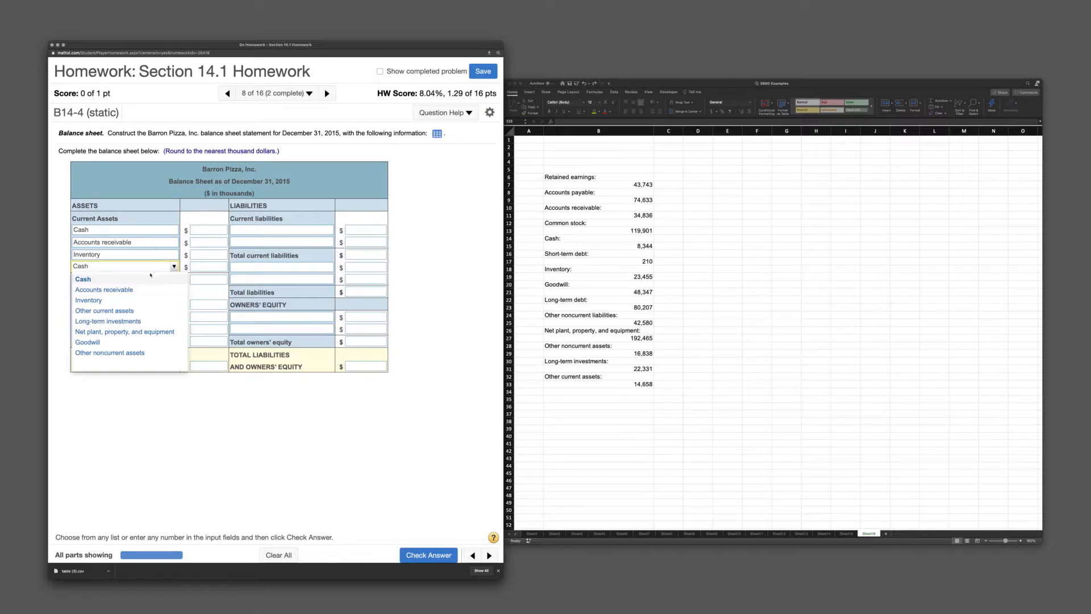
left_click(104, 310)
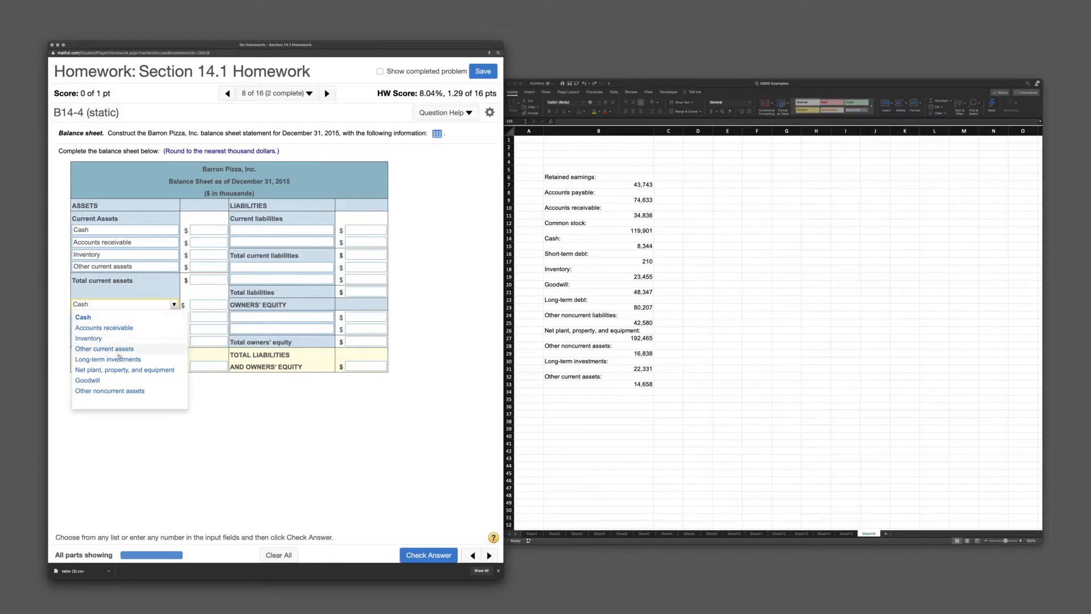
left_click(108, 359)
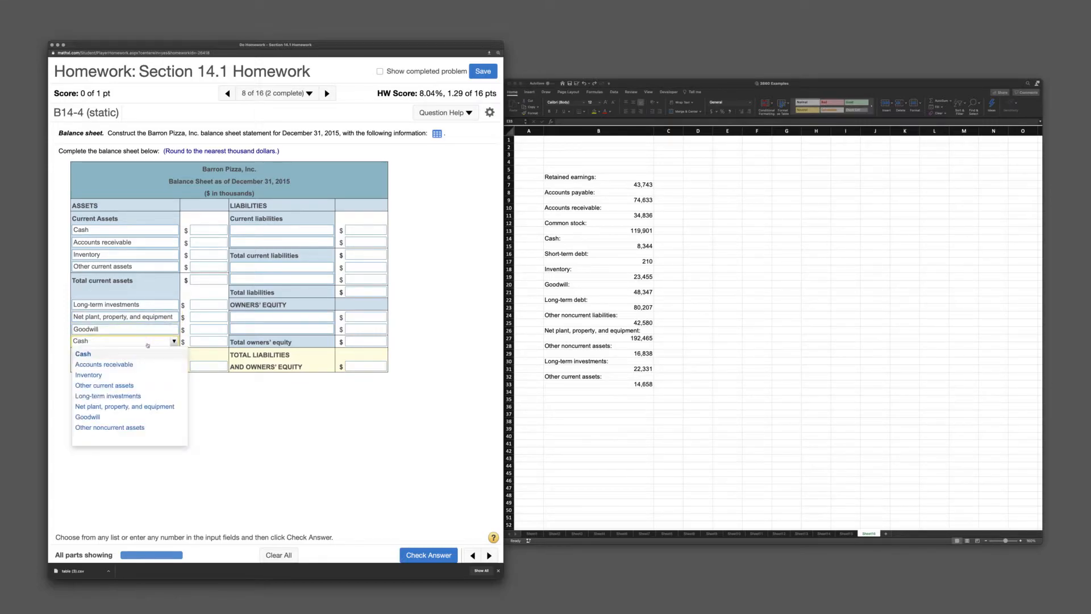
mouse_move(109, 427)
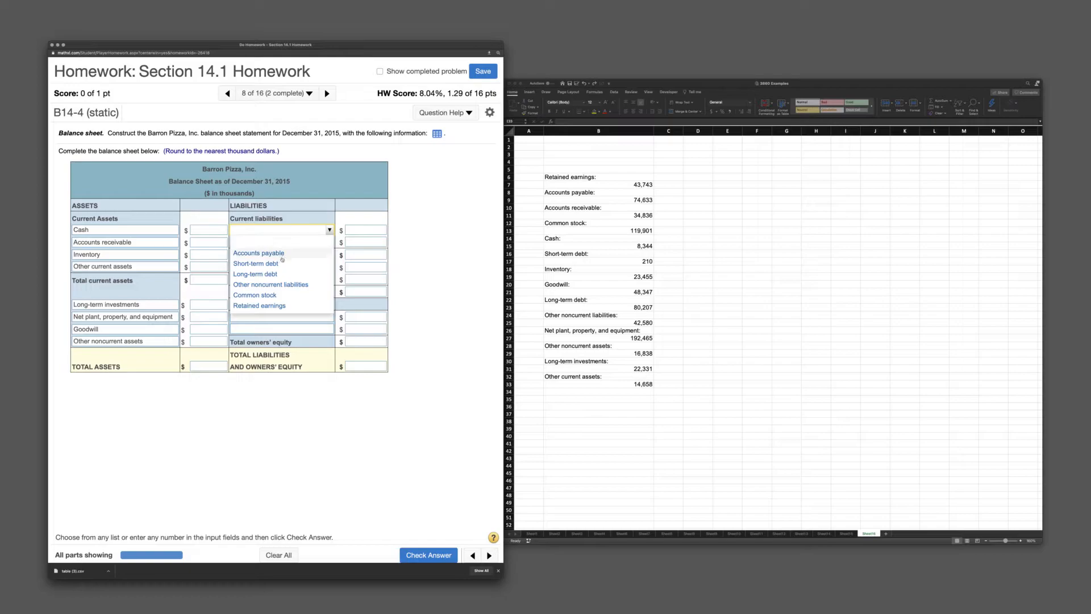
Step: Label the liability rows Accounts payable, Short-term debt, Other noncurrent liabilities, and add Retained earnings
left_click(258, 253)
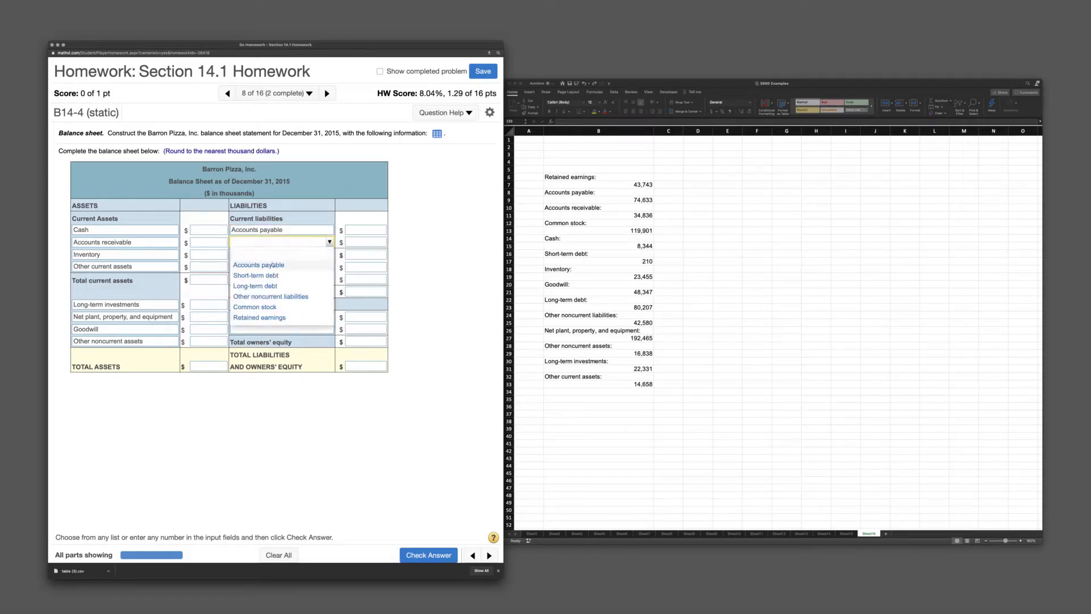
left_click(255, 275)
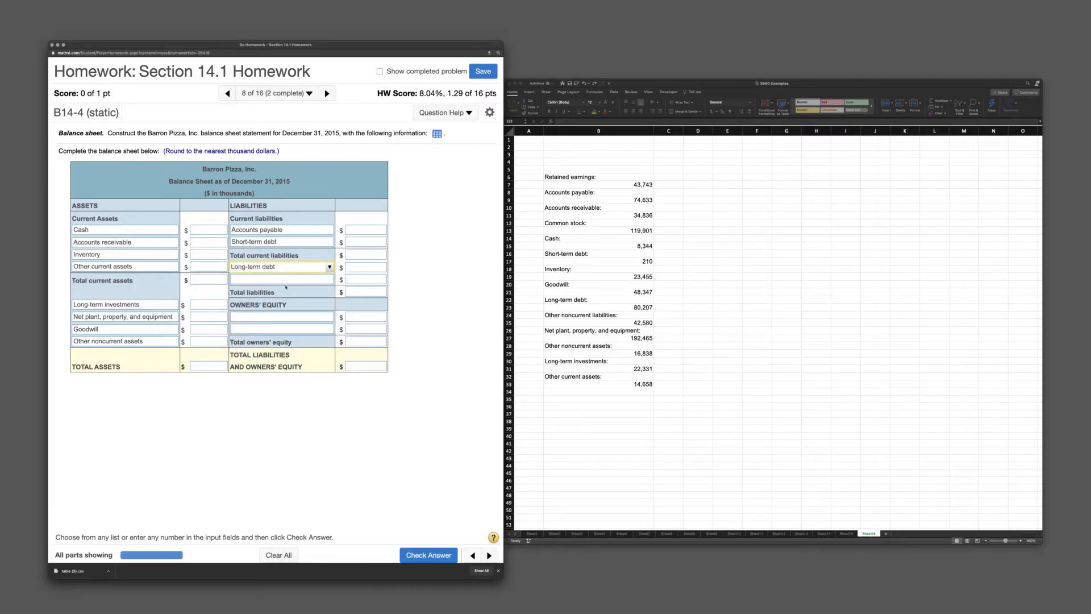
left_click(328, 280)
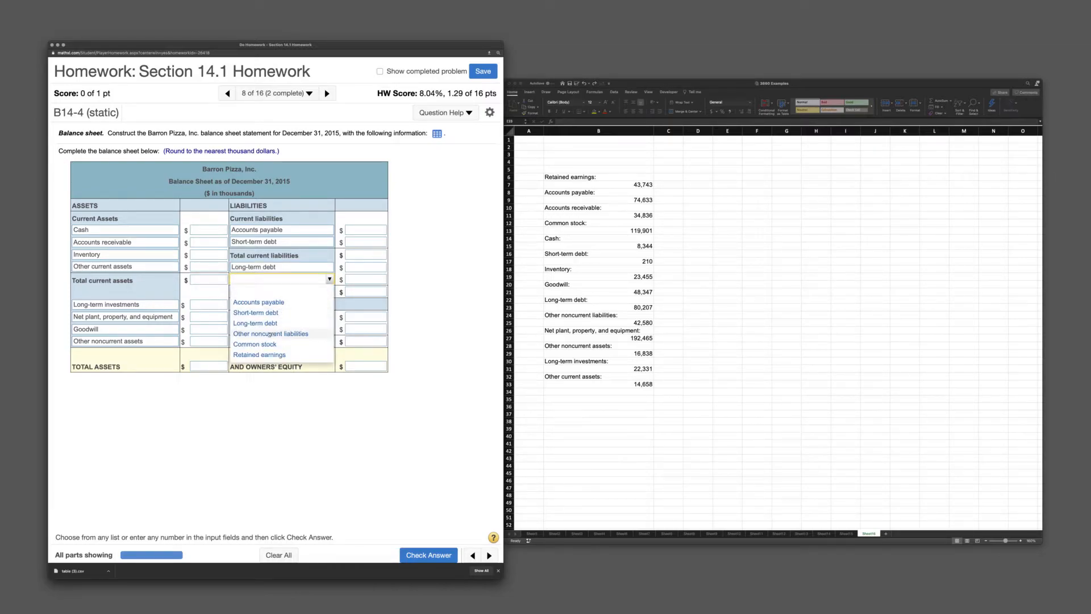
left_click(271, 333)
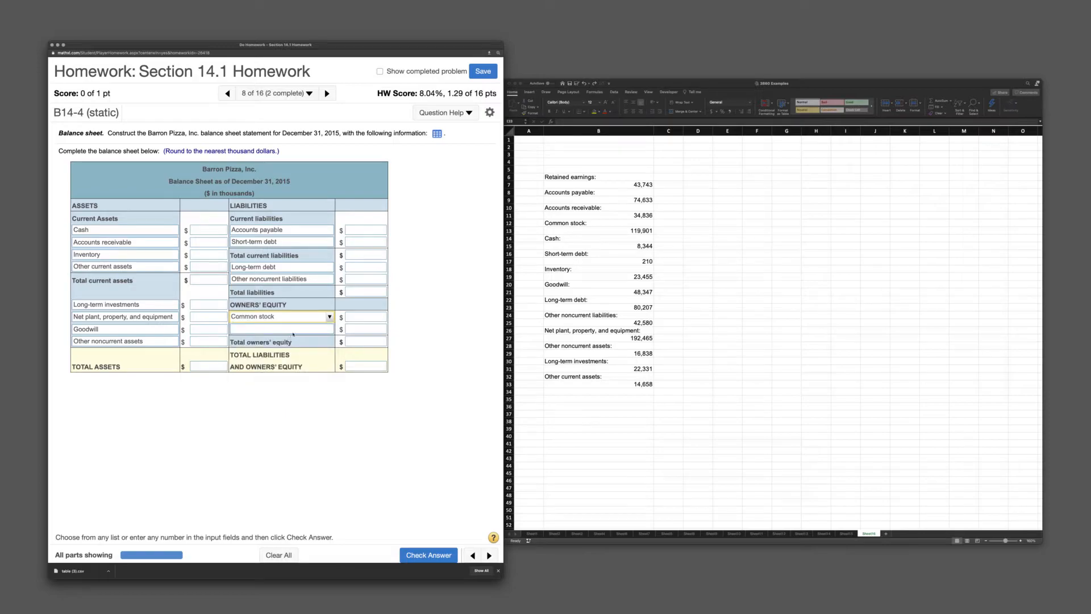
left_click(280, 328)
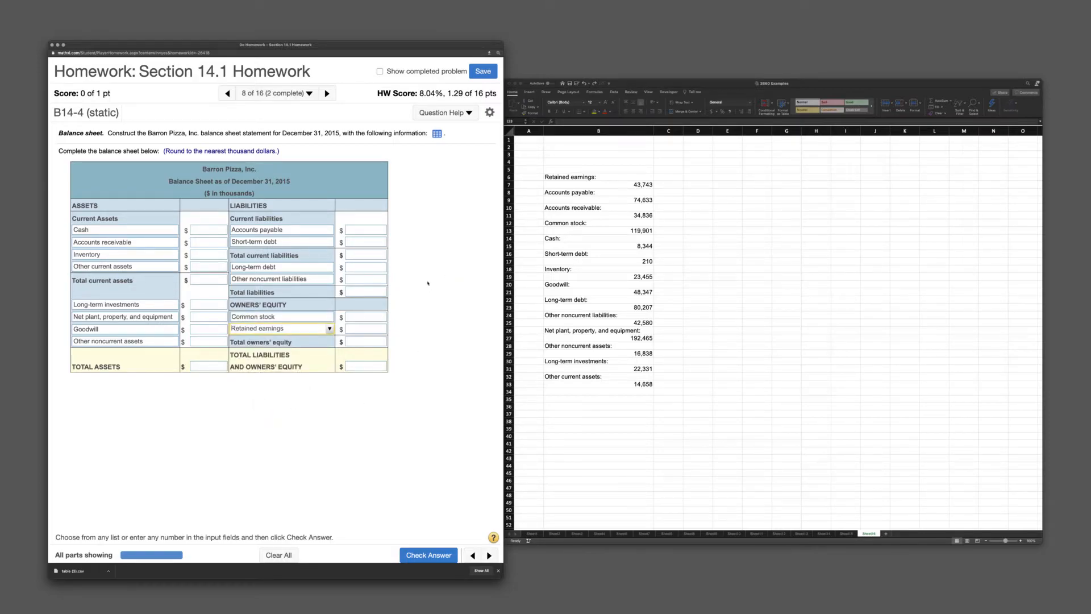
Step: Group Cash, Accounts receivable, Inventory and Other current assets in Excel with a TOTAL CA row
left_click(728, 252)
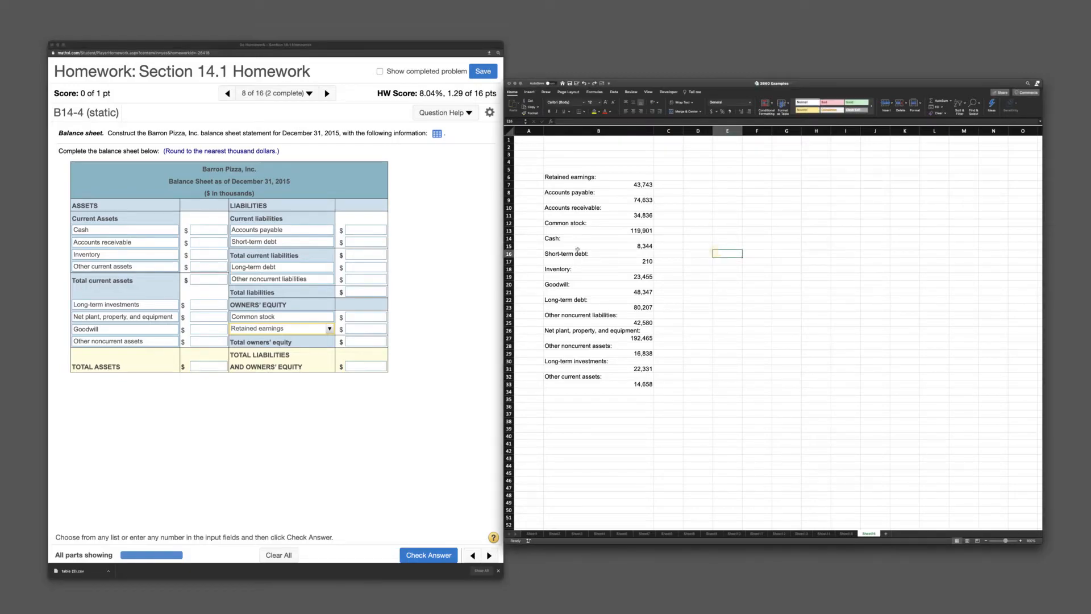
left_click(597, 237)
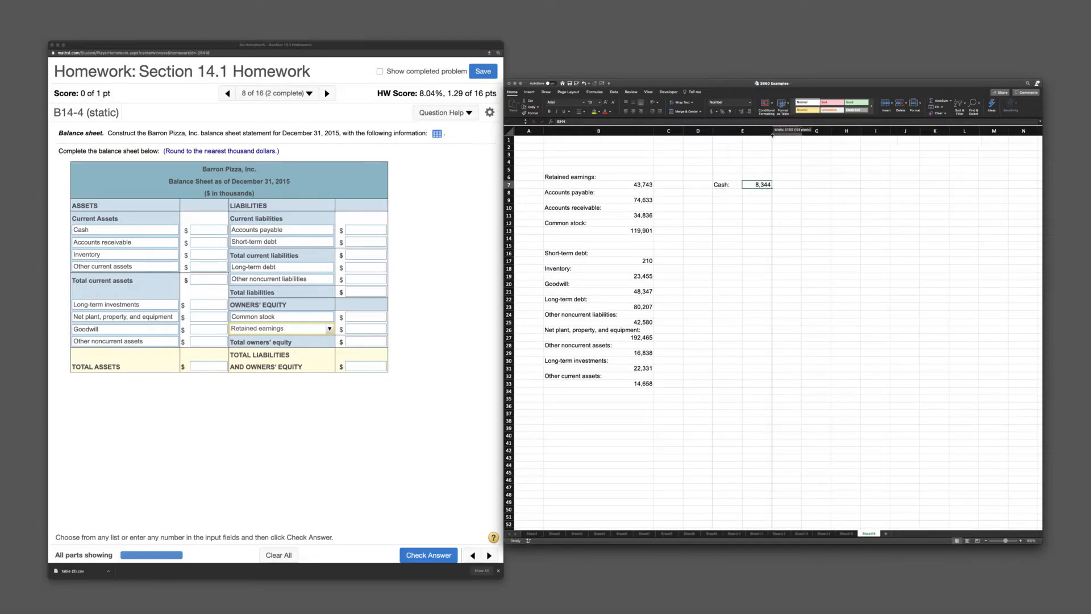
left_click(787, 184)
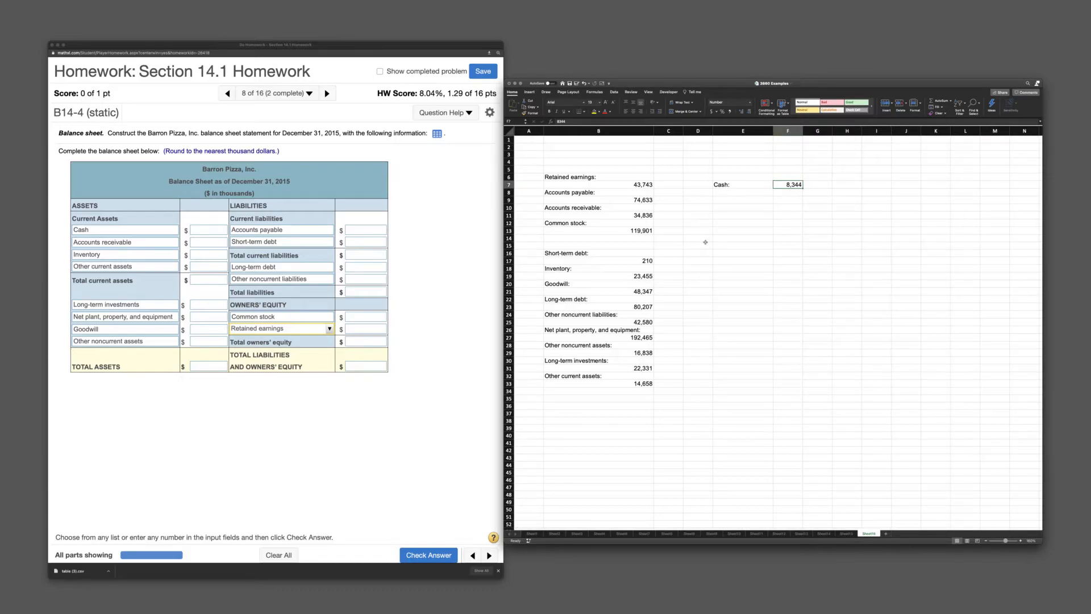
mouse_move(557, 220)
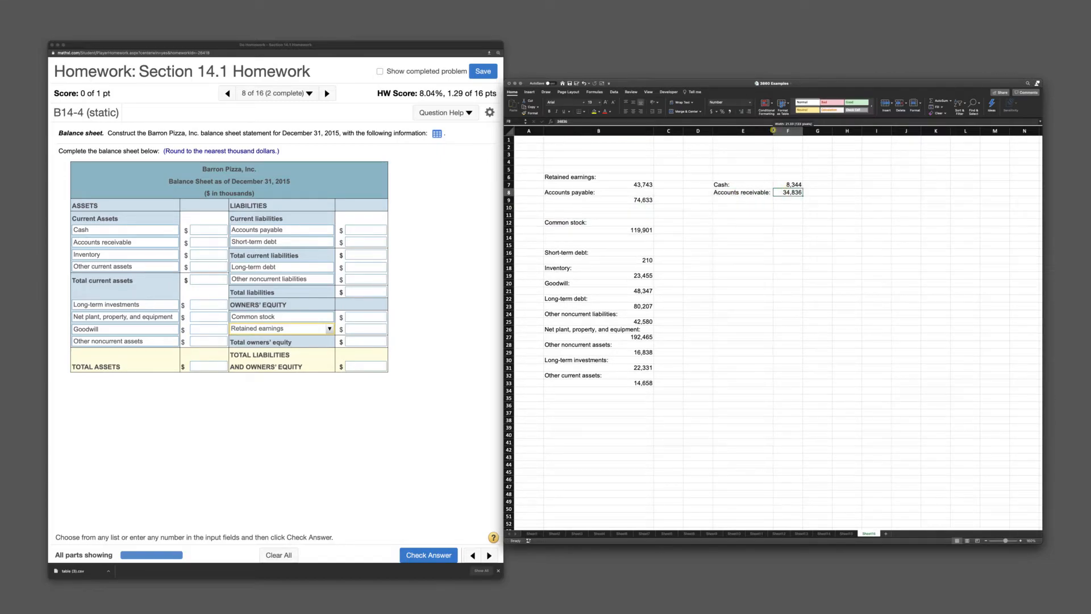
left_click(748, 245)
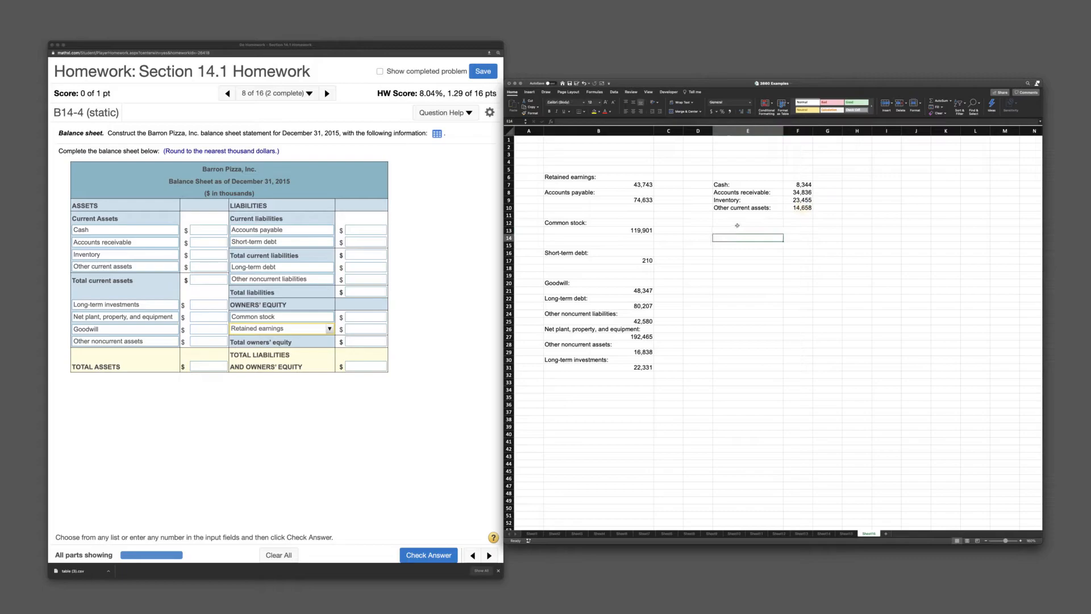
type("TOTAL")
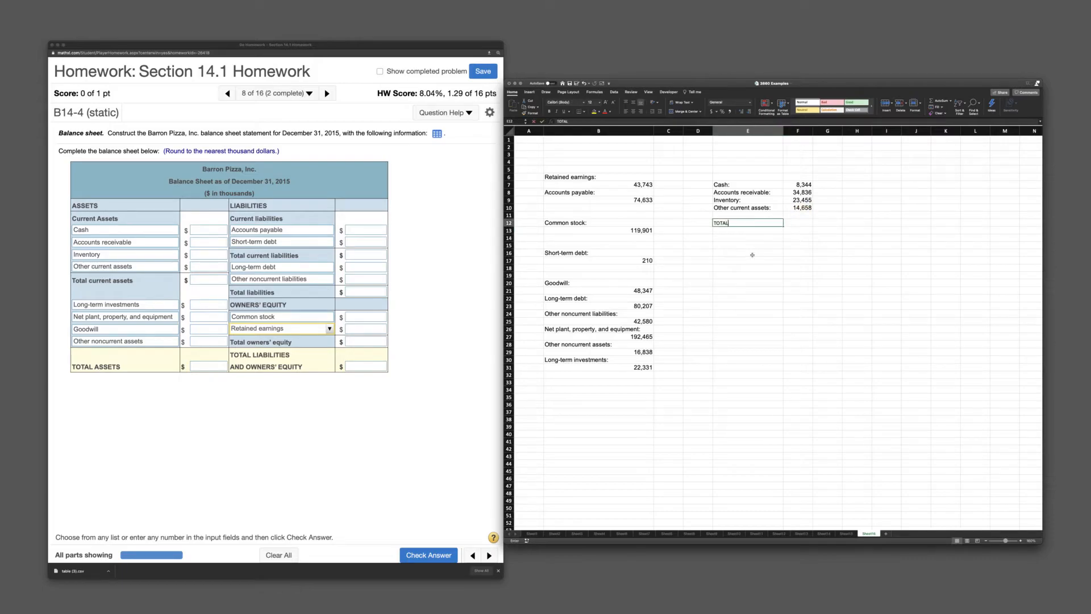
type("A")
left_click(798, 223)
type("=SUM(F7:F11)")
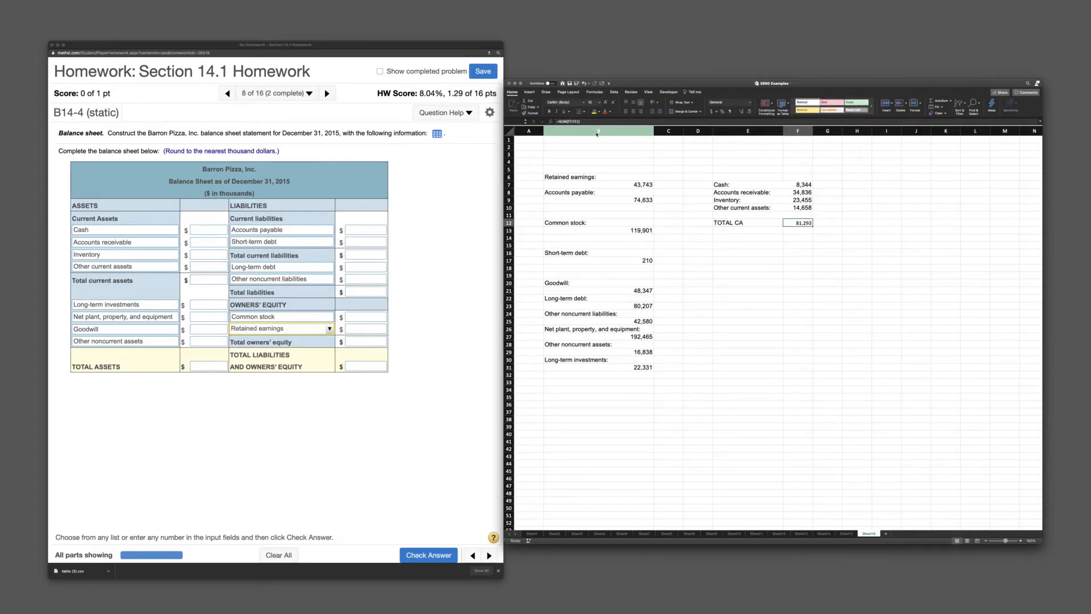
Step: Gather the four noncurrent asset amounts beneath the current assets with their own total row
left_click(748, 234)
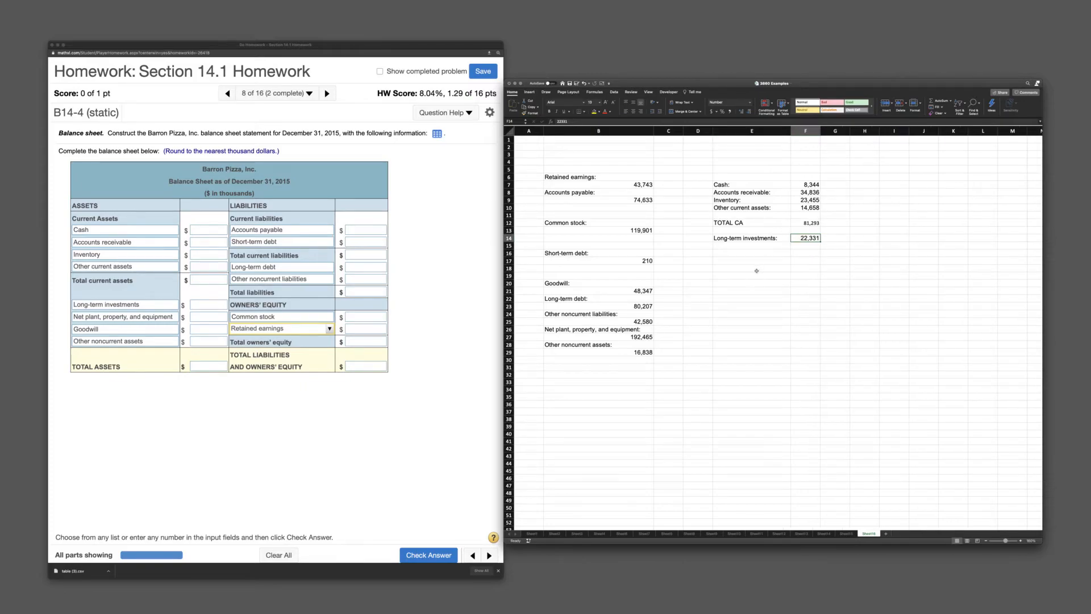
left_click(600, 329)
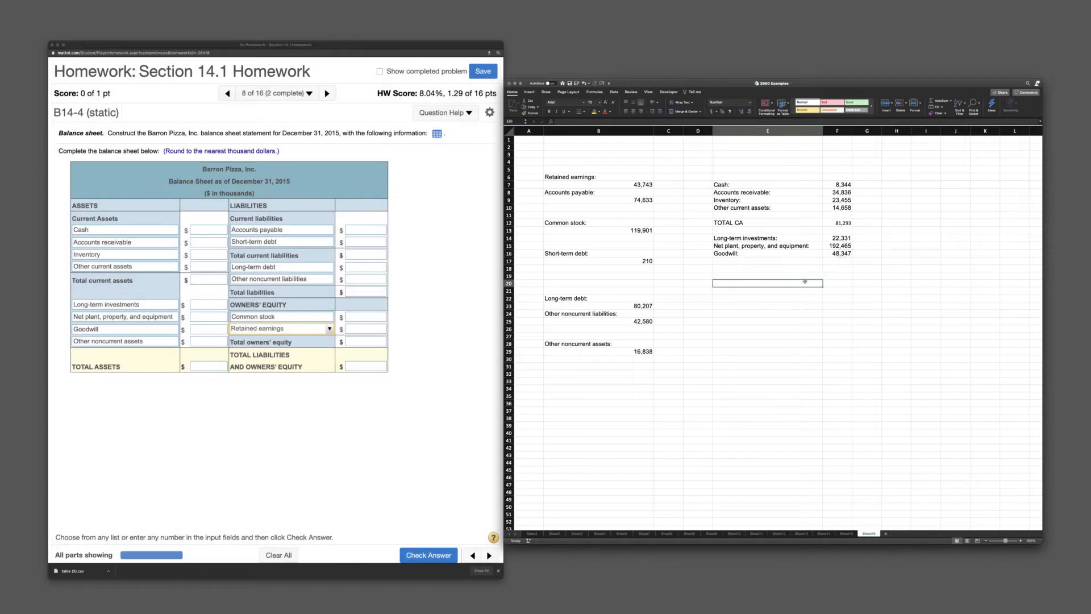
left_click(598, 343)
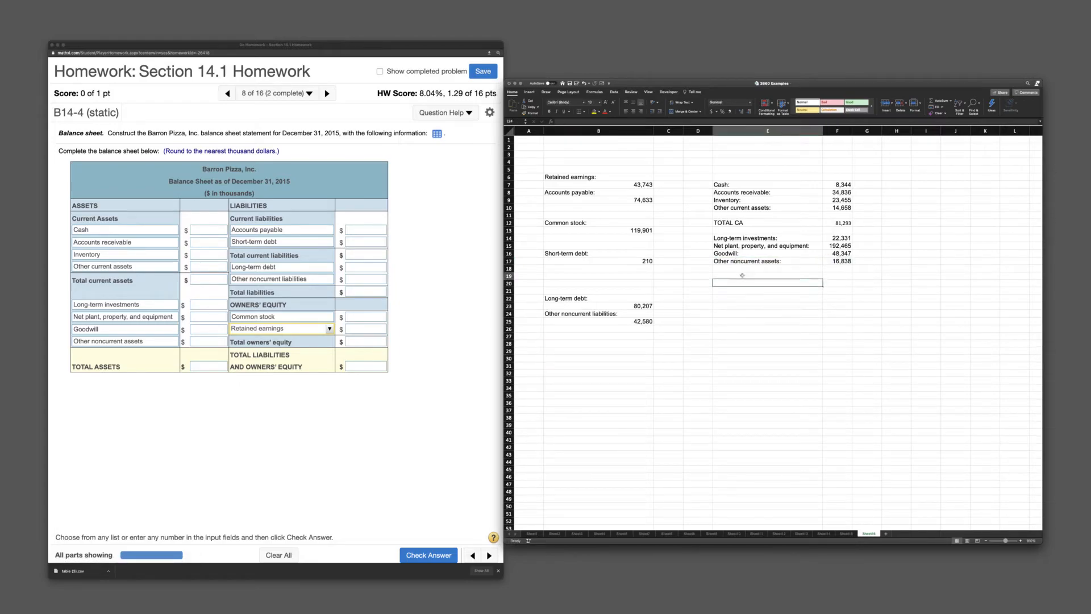
type("TOTAL A")
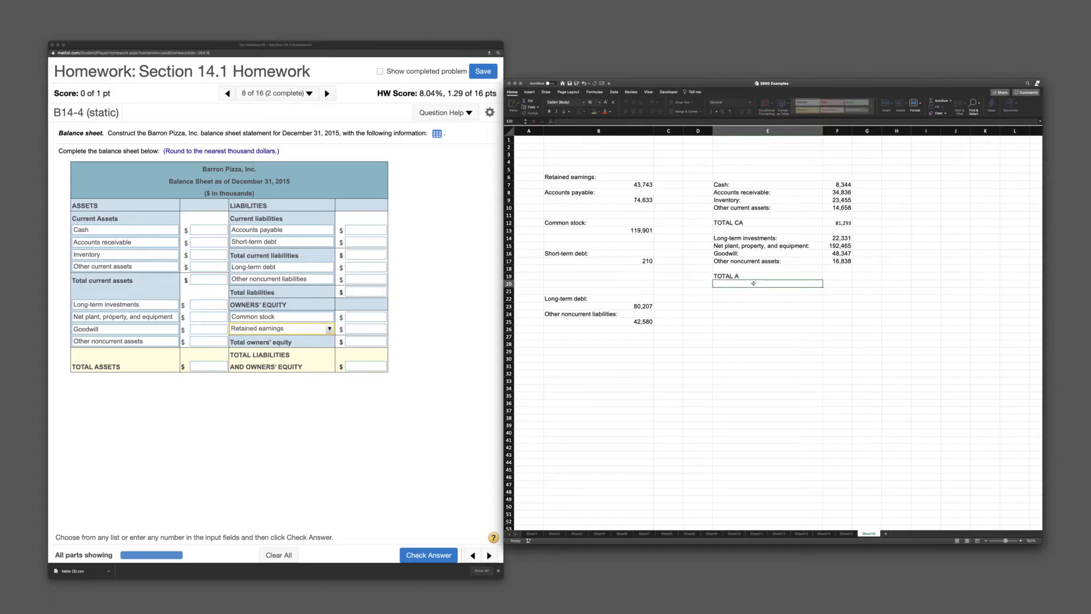
Step: Compute TOTAL A of 361,274 with a formula adding TOTAL CA and the long-term assets
left_click(837, 275)
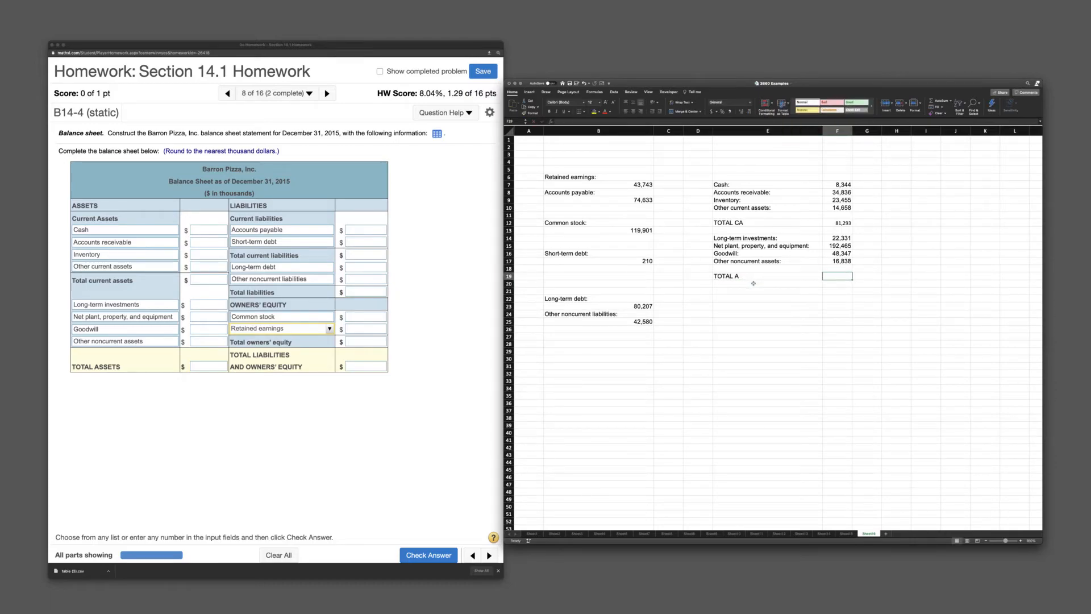
type("=F12")
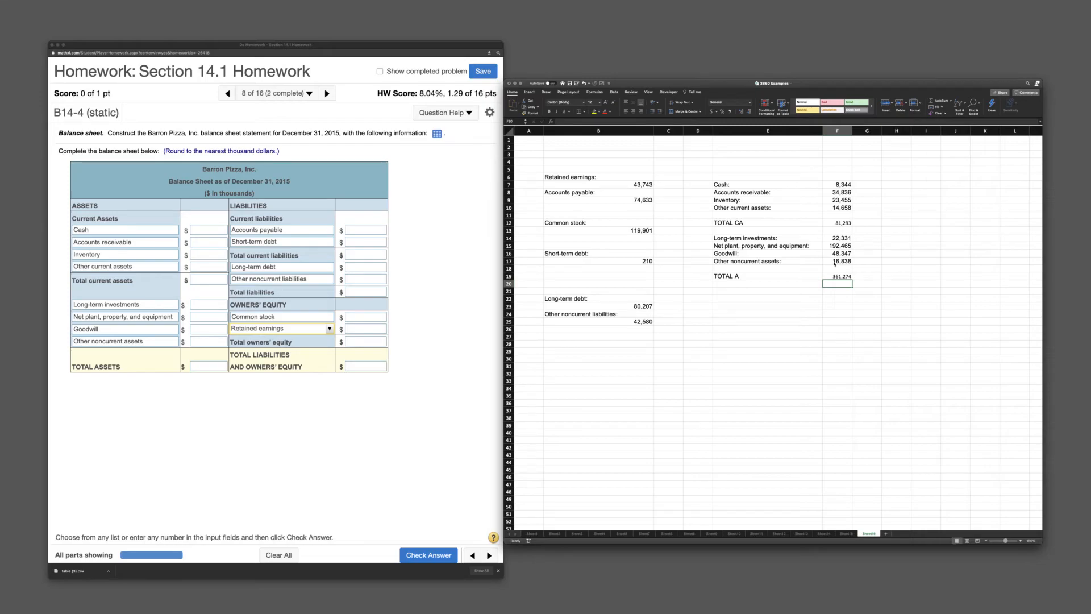
left_click(897, 269)
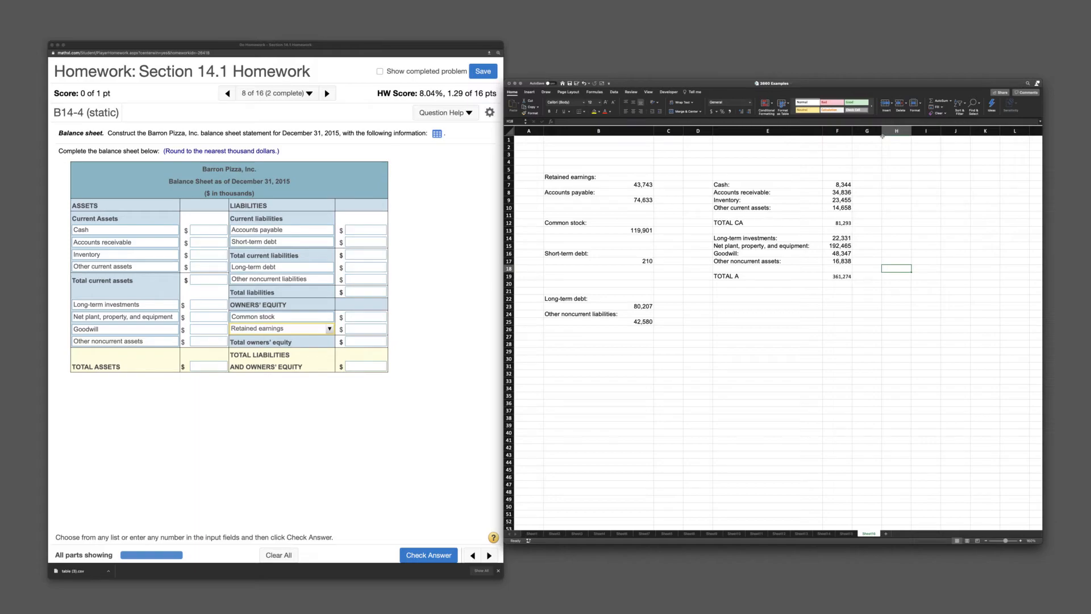
Step: Move Accounts payable and Short-term debt beside the assets and add TOTAL CL of 74,843
left_click(916, 200)
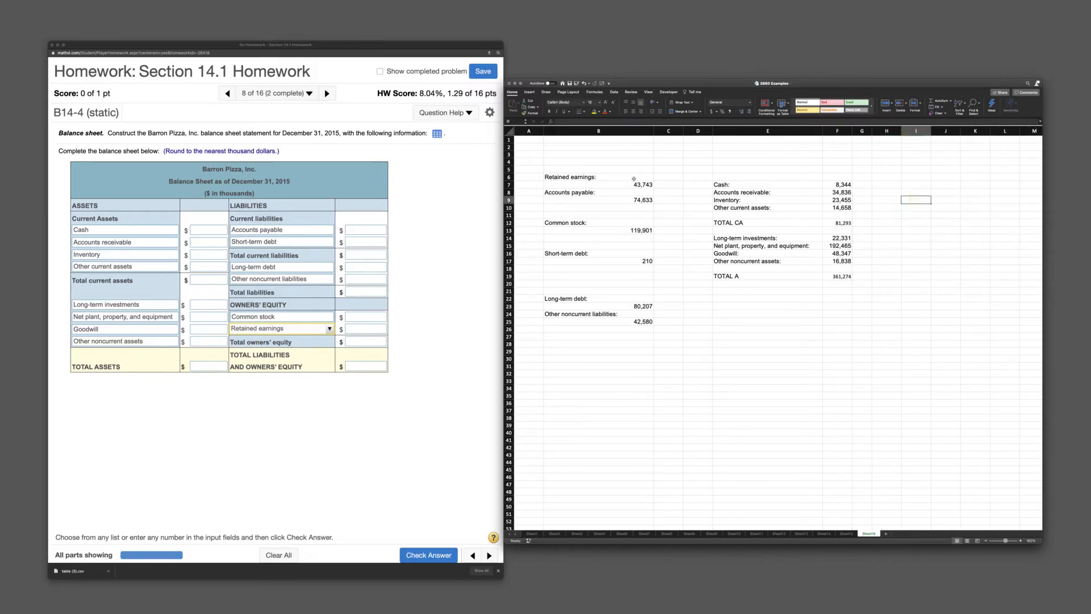
left_click(599, 193)
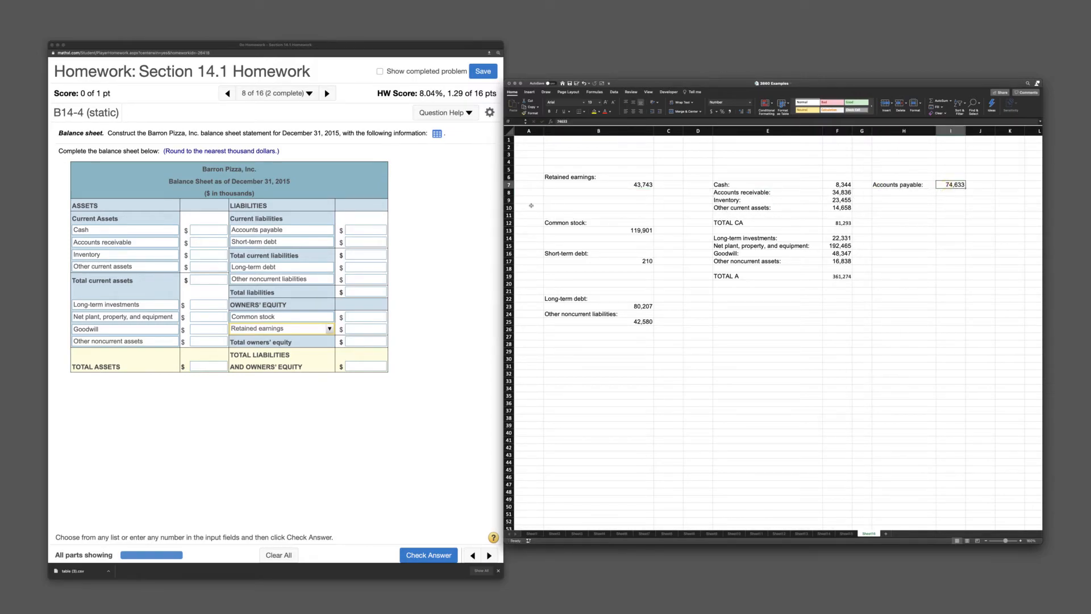
left_click(596, 252)
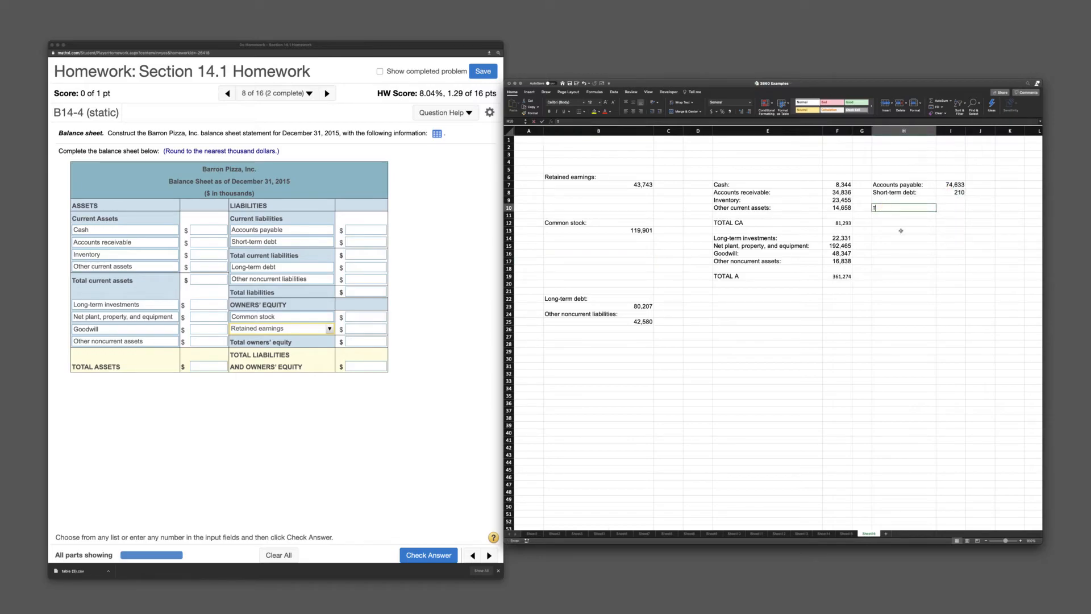
type("TOTAL C")
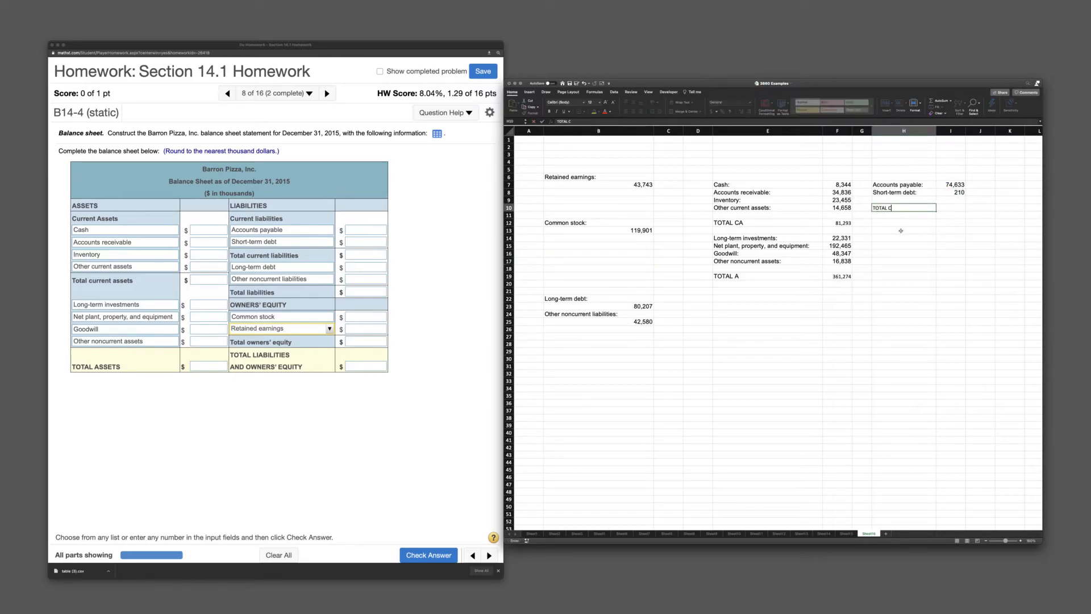
type("L")
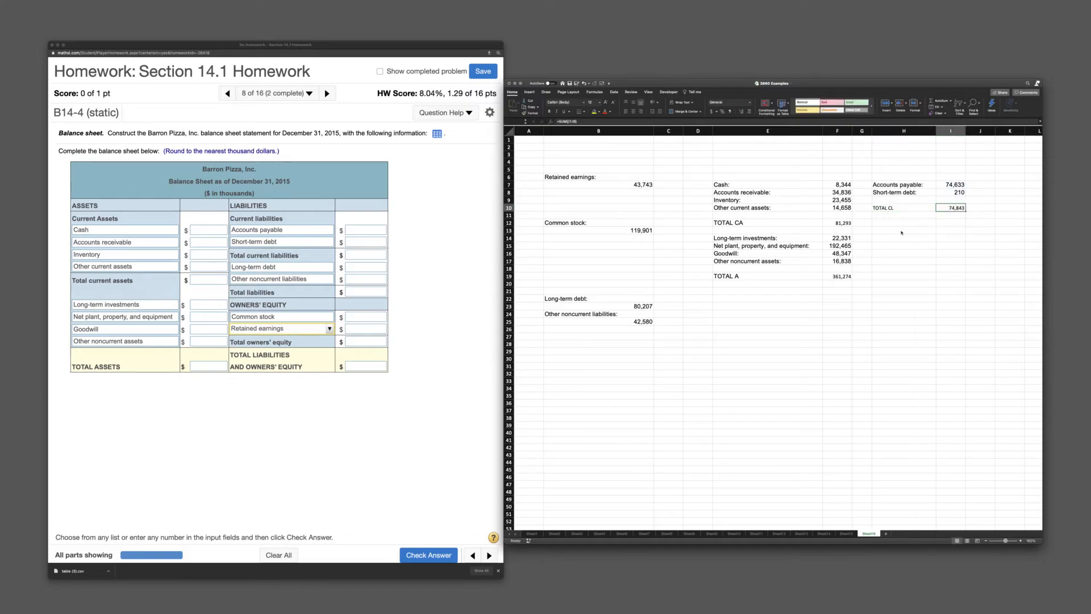
Step: Add Long-term debt and Other noncurrent liabilities and a TOTAL L row of 197,630
left_click(904, 223)
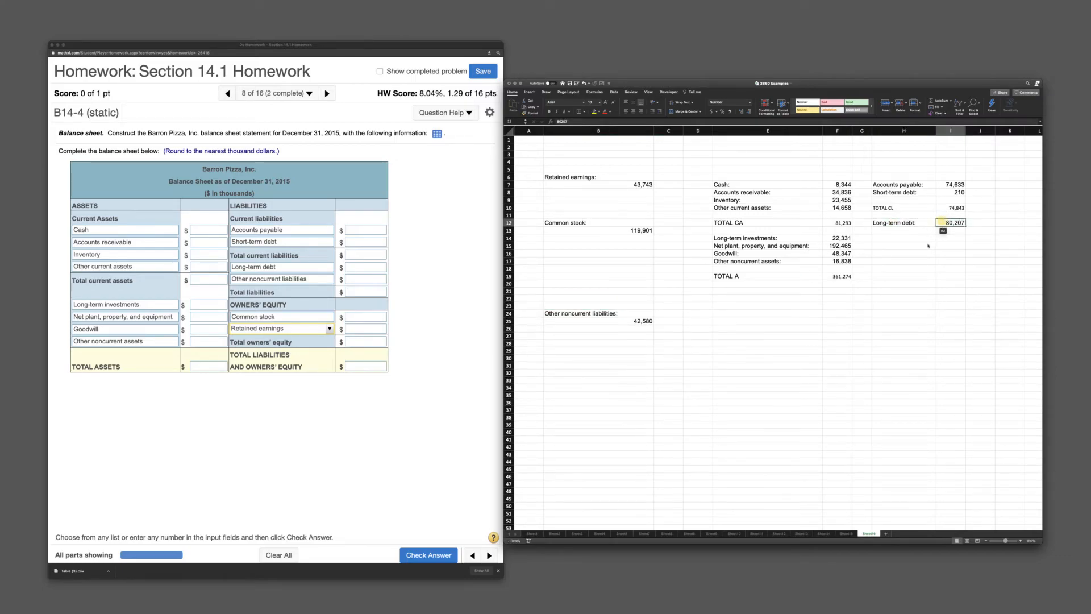
left_click(904, 246)
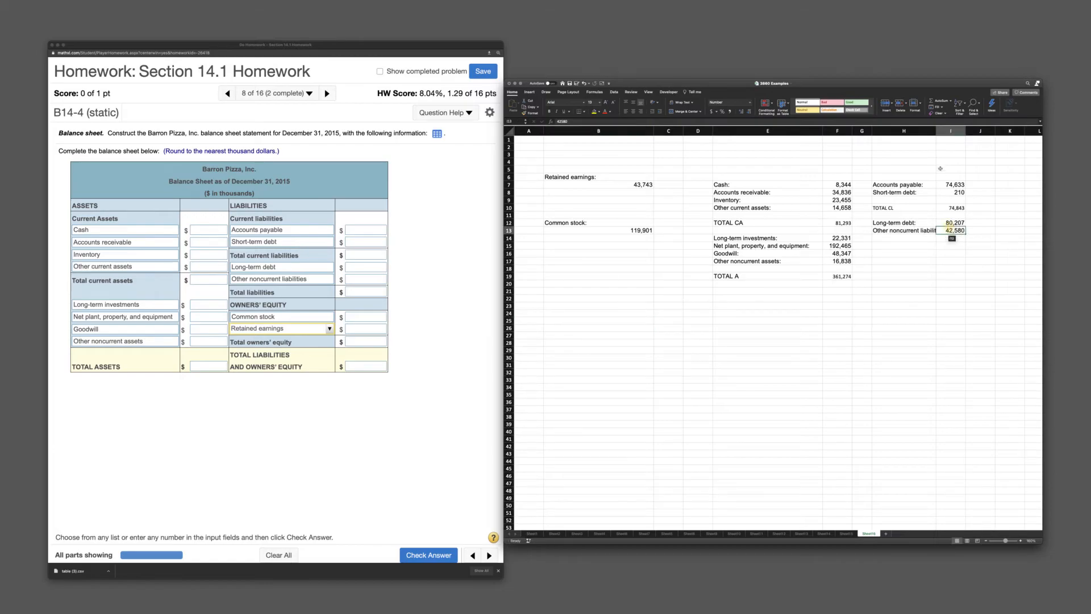
left_click(916, 252)
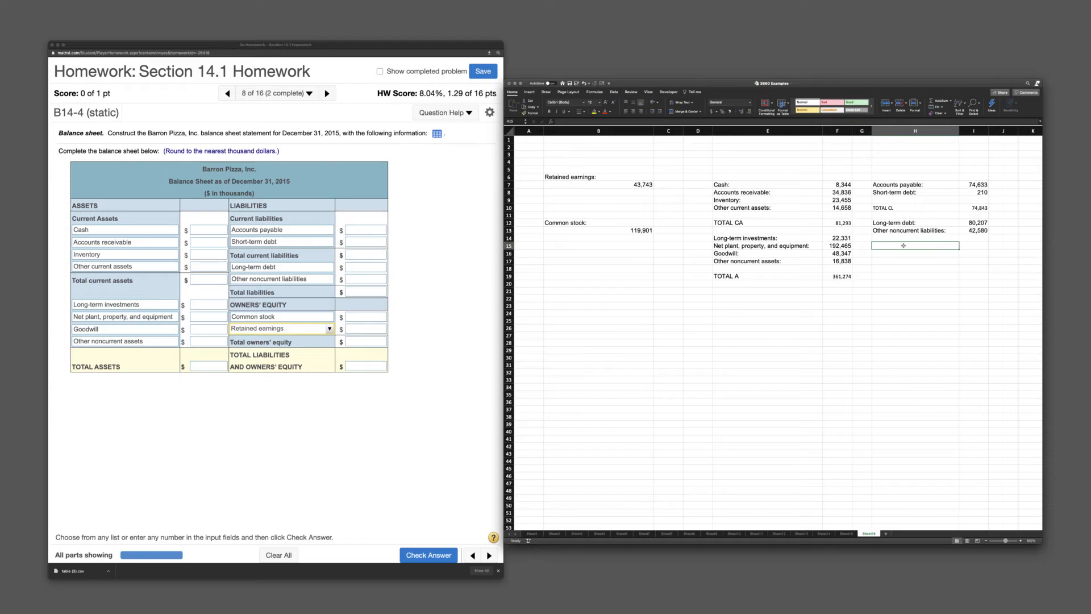
type("TOTAL L")
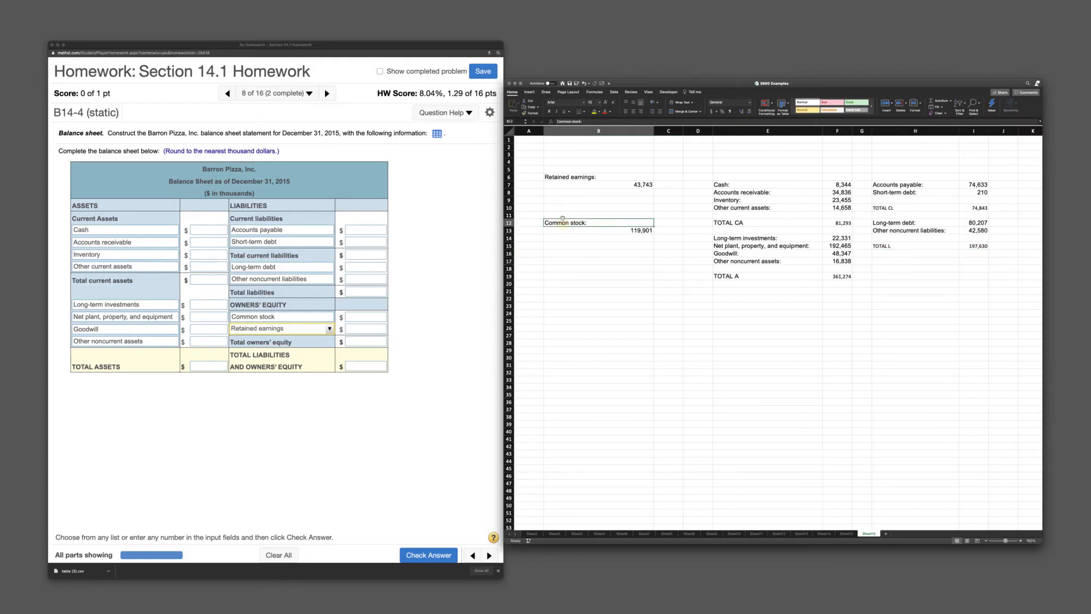
Step: Place Common stock and Retained earnings under liabilities with TOTAL O/E 163,644 and TOTAL L+O/E 361,274
left_click(915, 262)
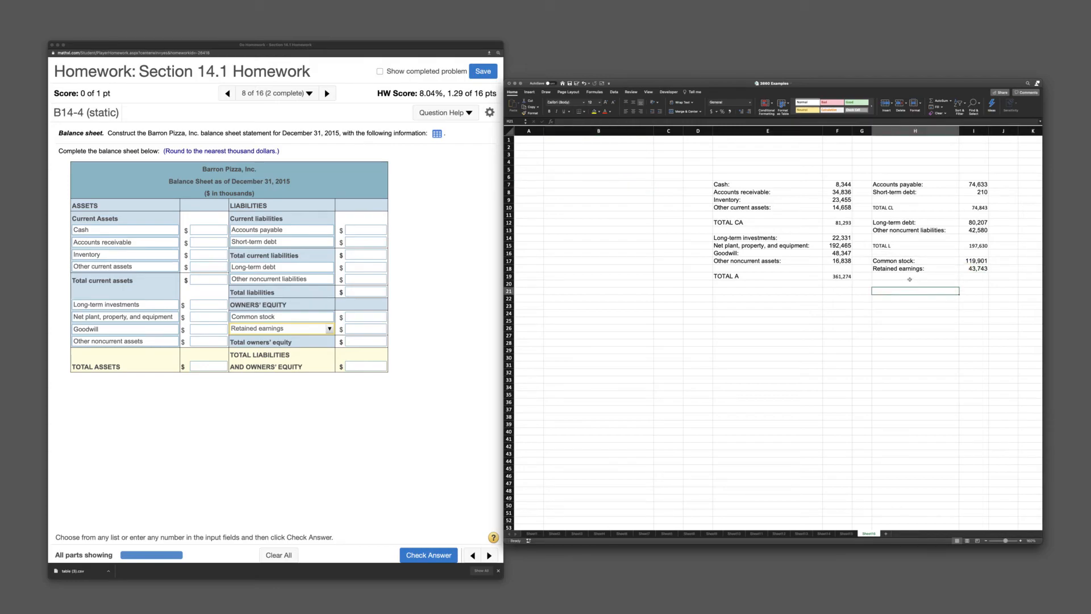
left_click(766, 275)
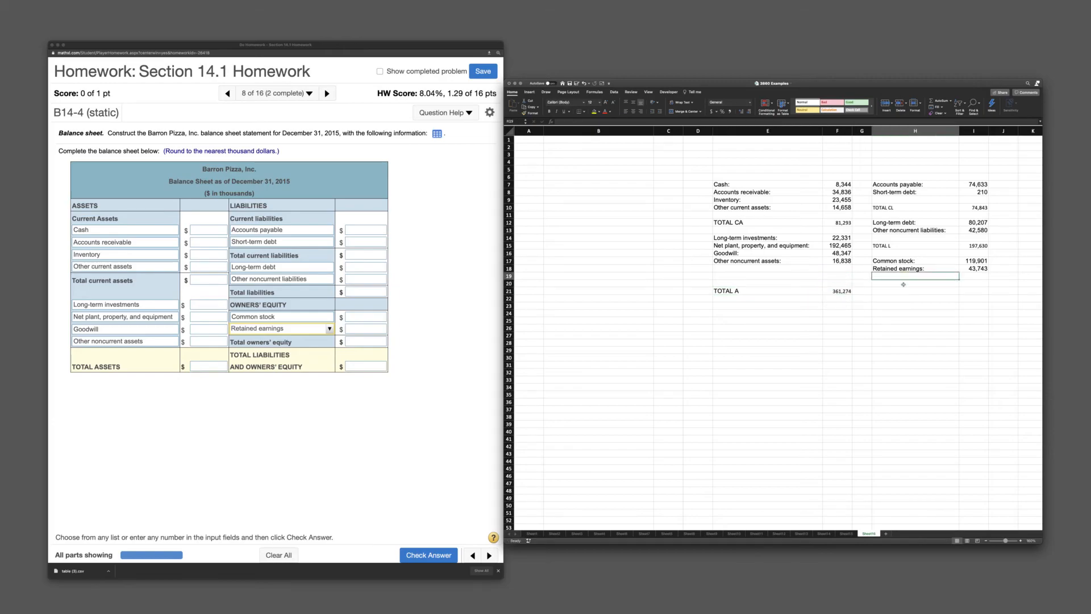
type("TOTAL O/E")
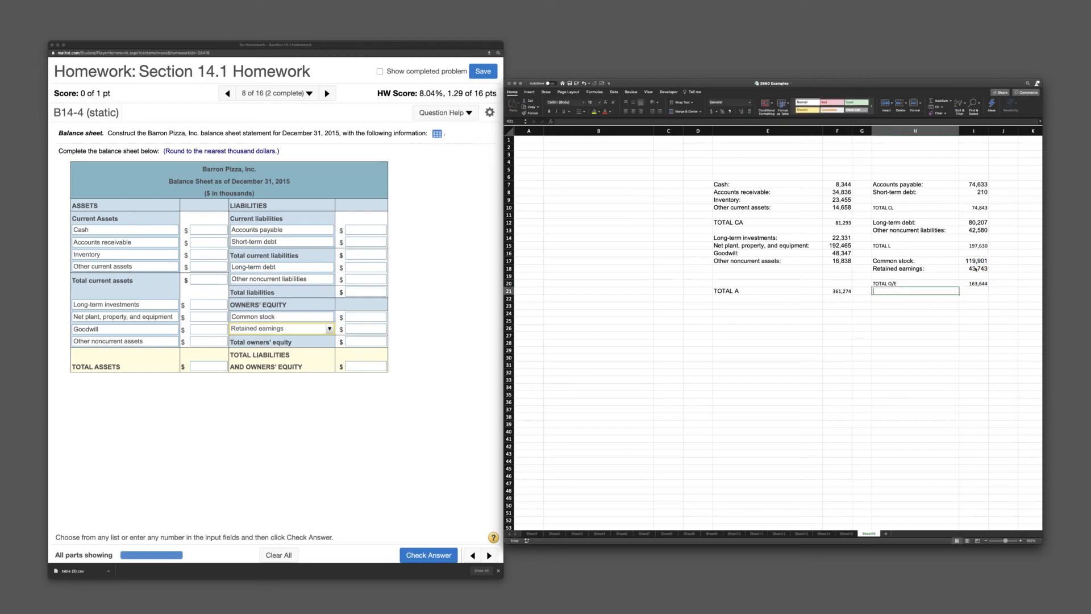
type("TOTAL O/E")
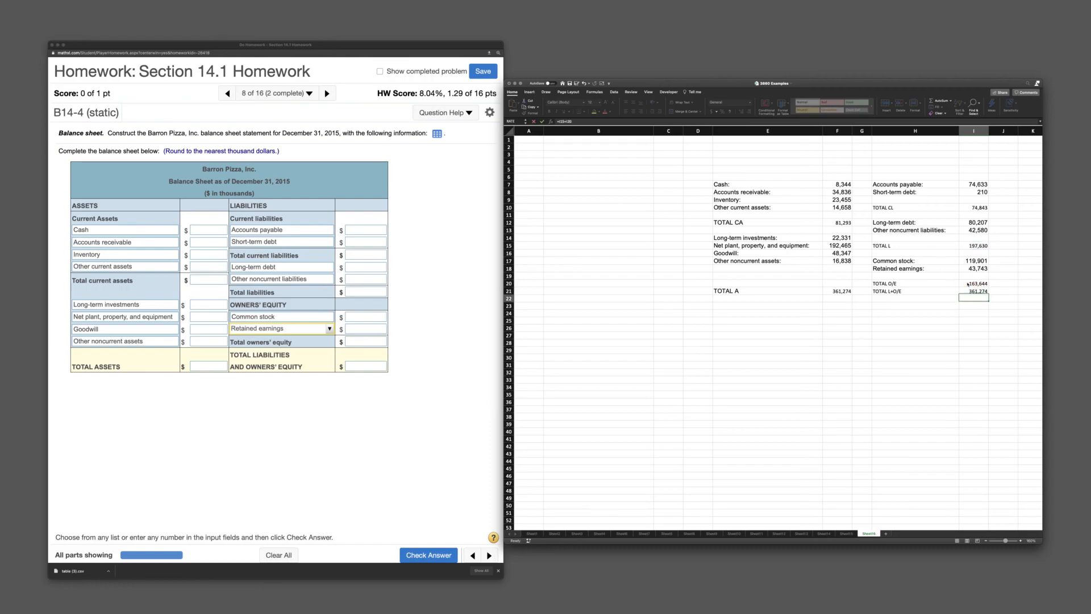
left_click(915, 306)
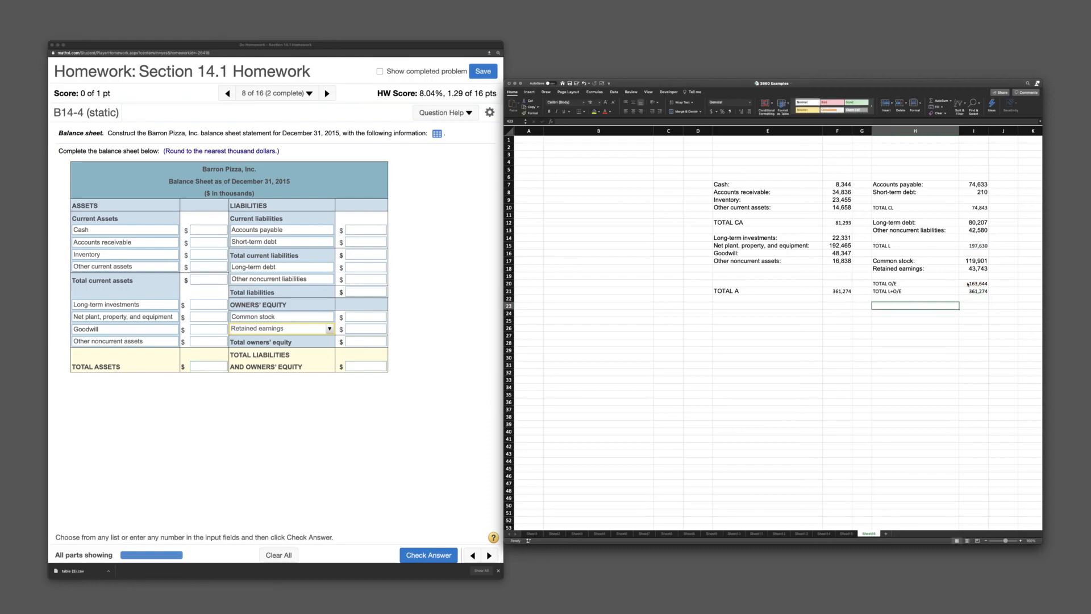
Step: Delete the emptied column B from the spreadsheet
right_click(599, 130)
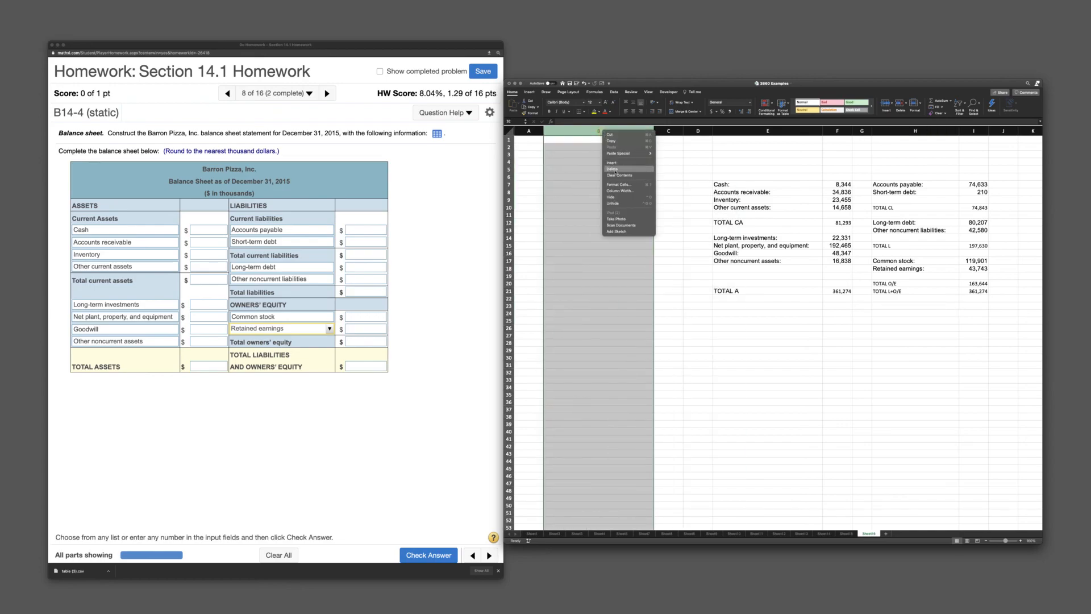
left_click(611, 169)
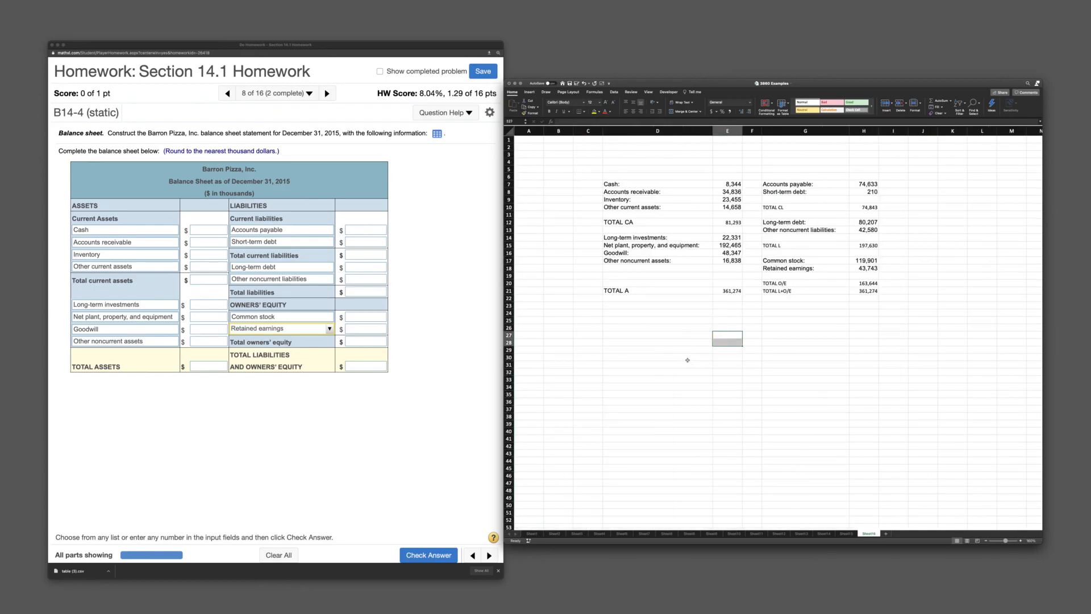
Step: Enter the spreadsheet values into the MyLab balance sheet and check the answer for 'Well done!'
left_click(656, 355)
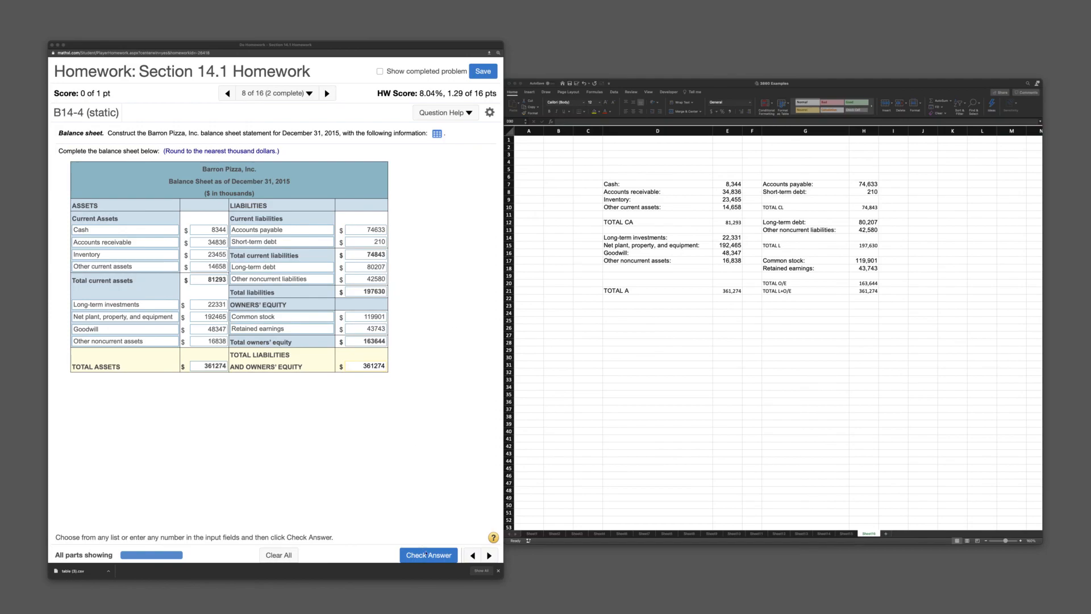
left_click(428, 555)
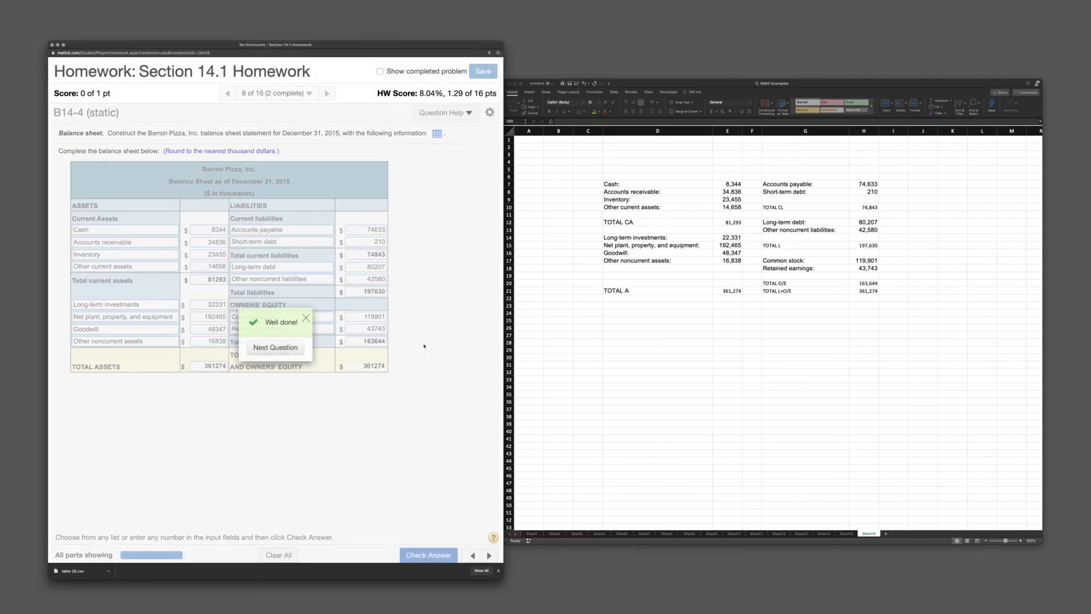